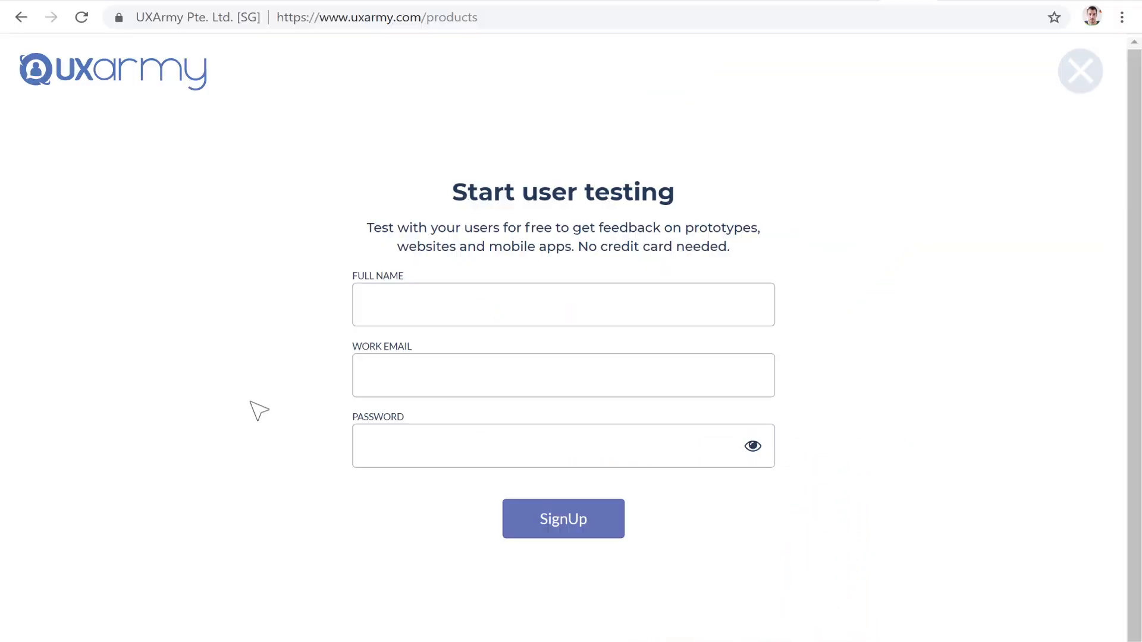
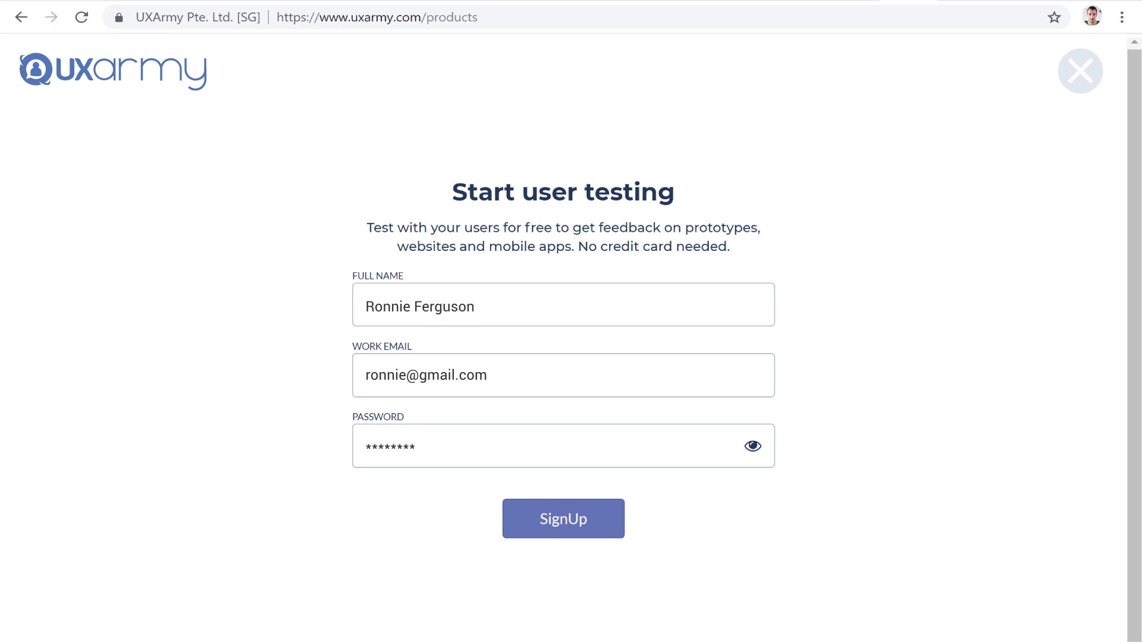
pyautogui.click(562, 518)
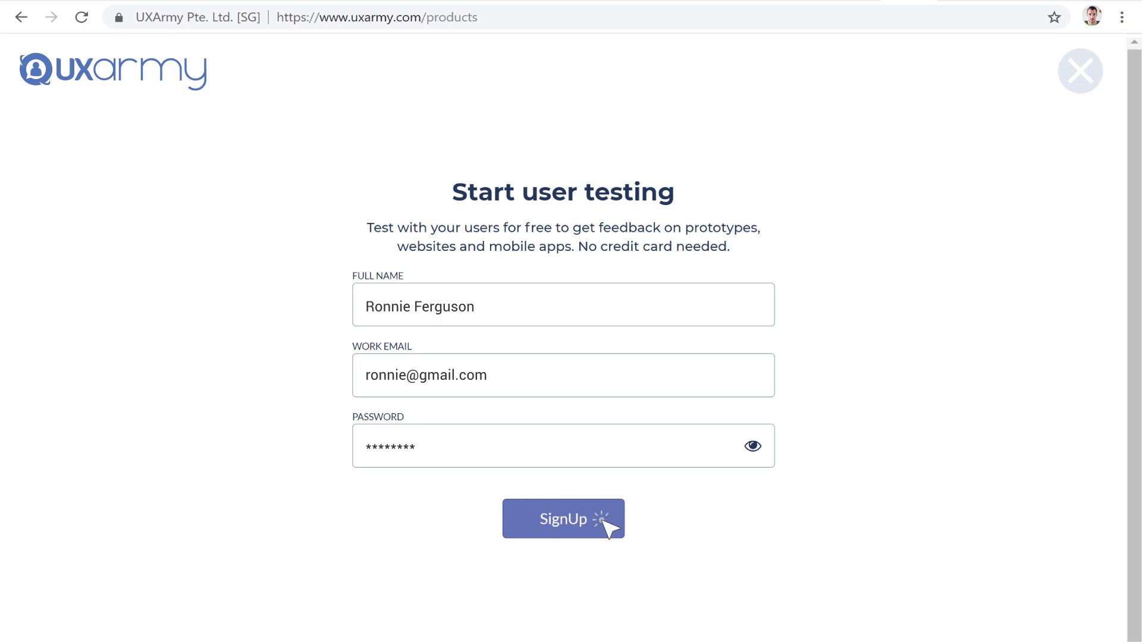
pyautogui.click(562, 519)
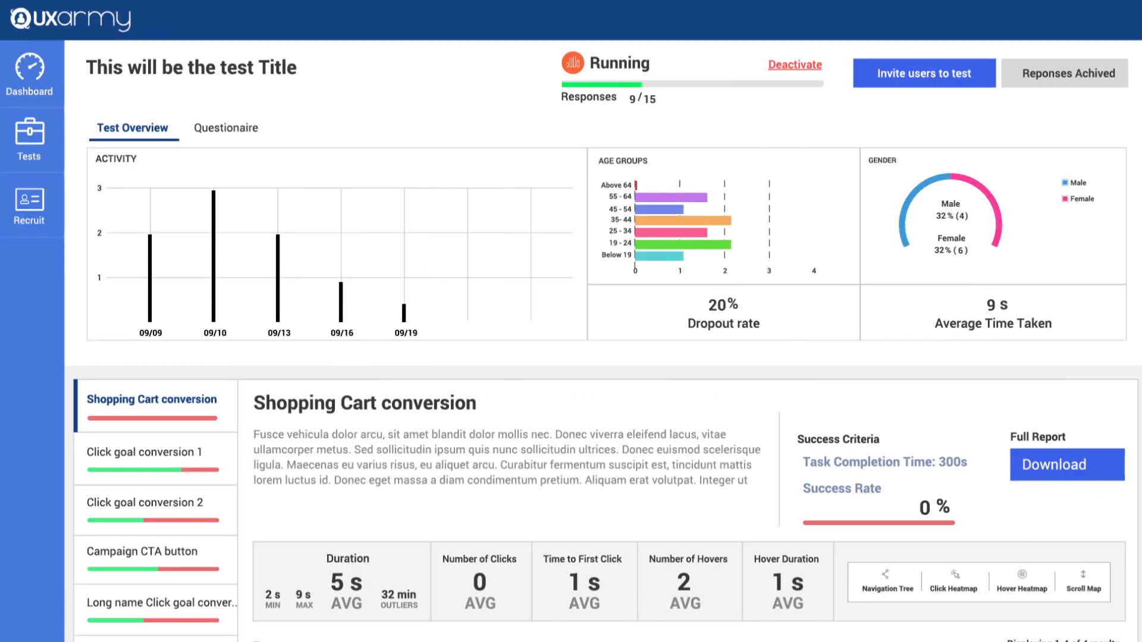
pyautogui.scroll(-3)
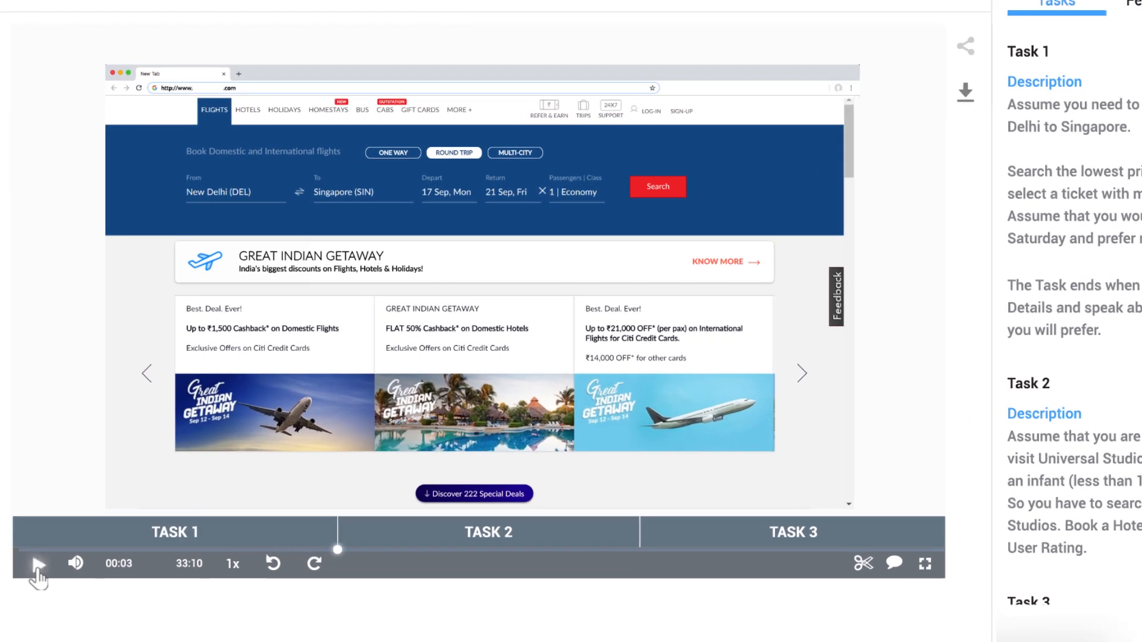
# Play the tester's session recording and save the marked start-to-end portion as a clip.
pyautogui.click(36, 562)
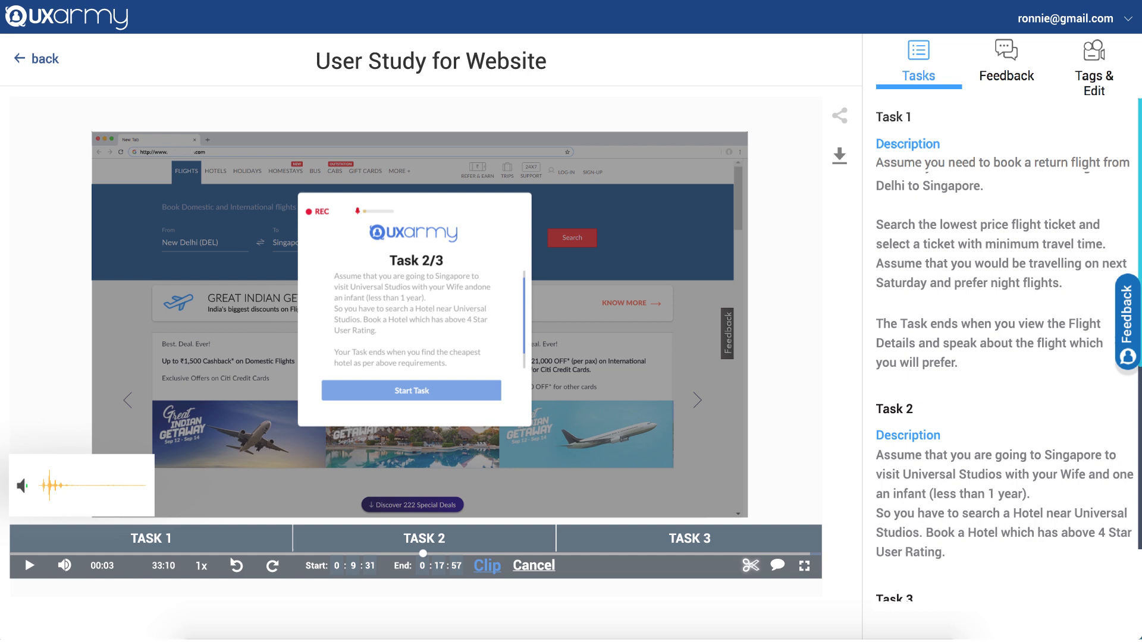
pyautogui.click(411, 390)
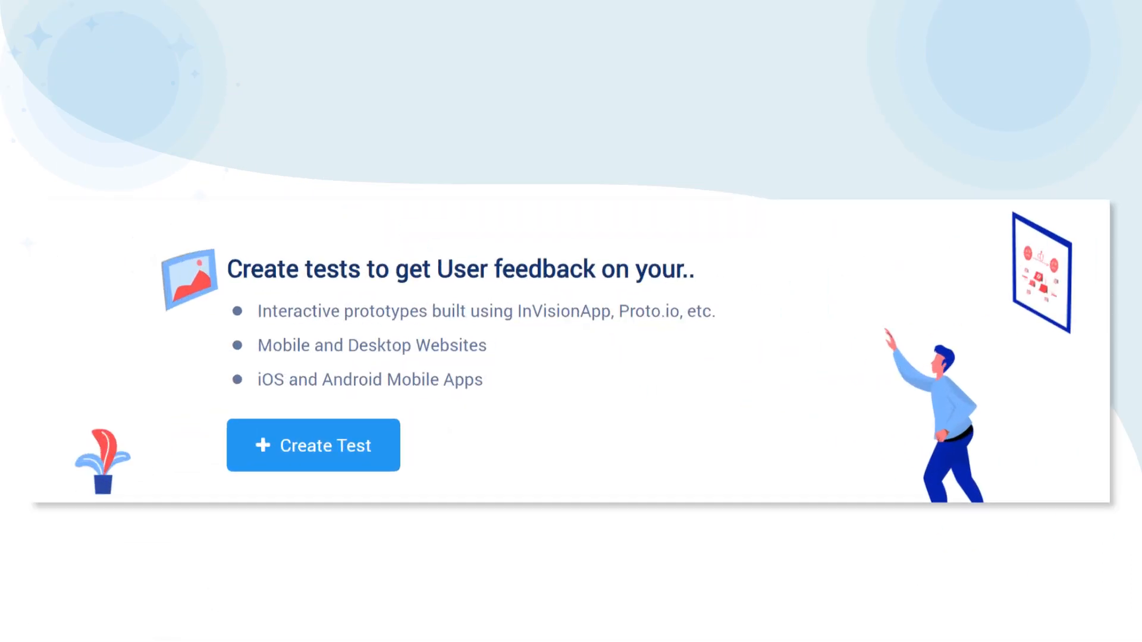
# Create a test, copy the own-tester invite link, and request 5 panel participants.
pyautogui.click(314, 445)
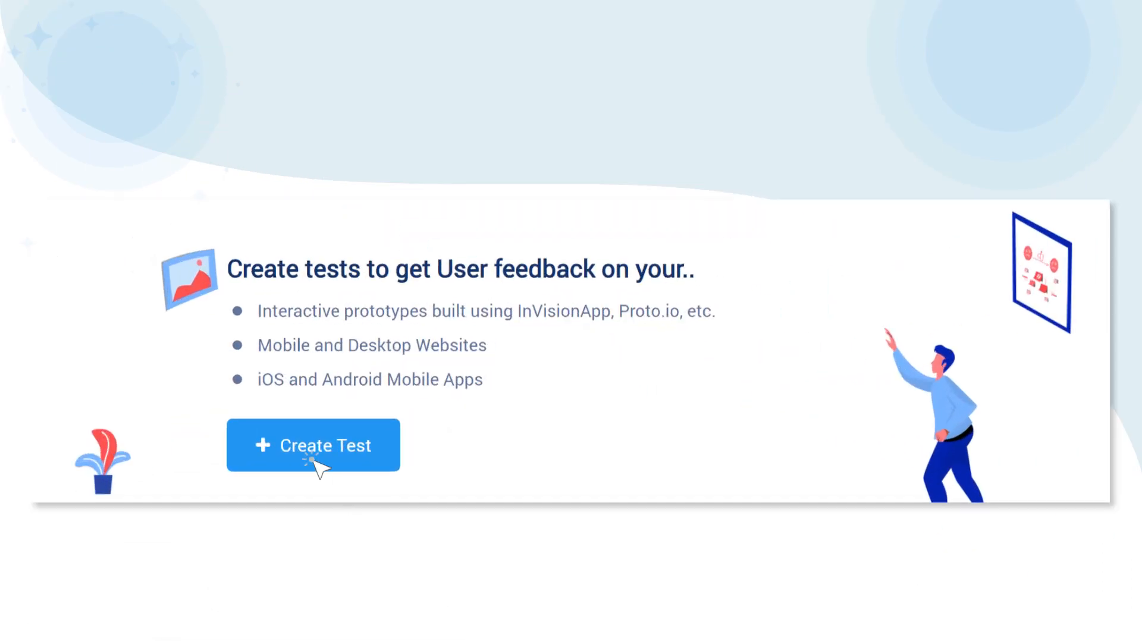
pyautogui.click(312, 445)
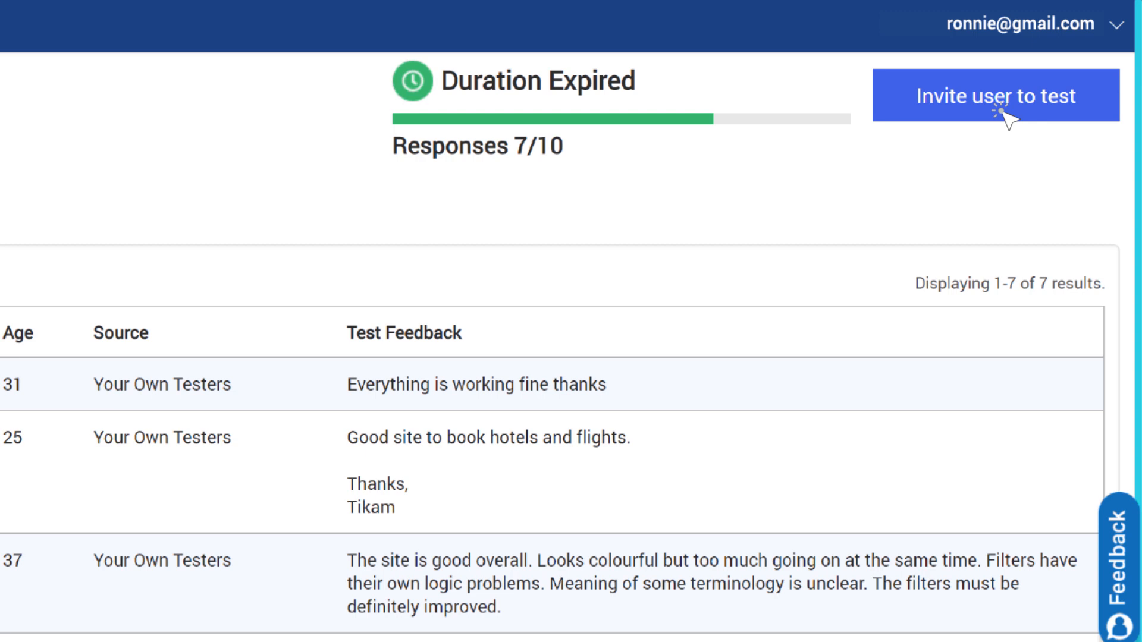
pyautogui.click(995, 95)
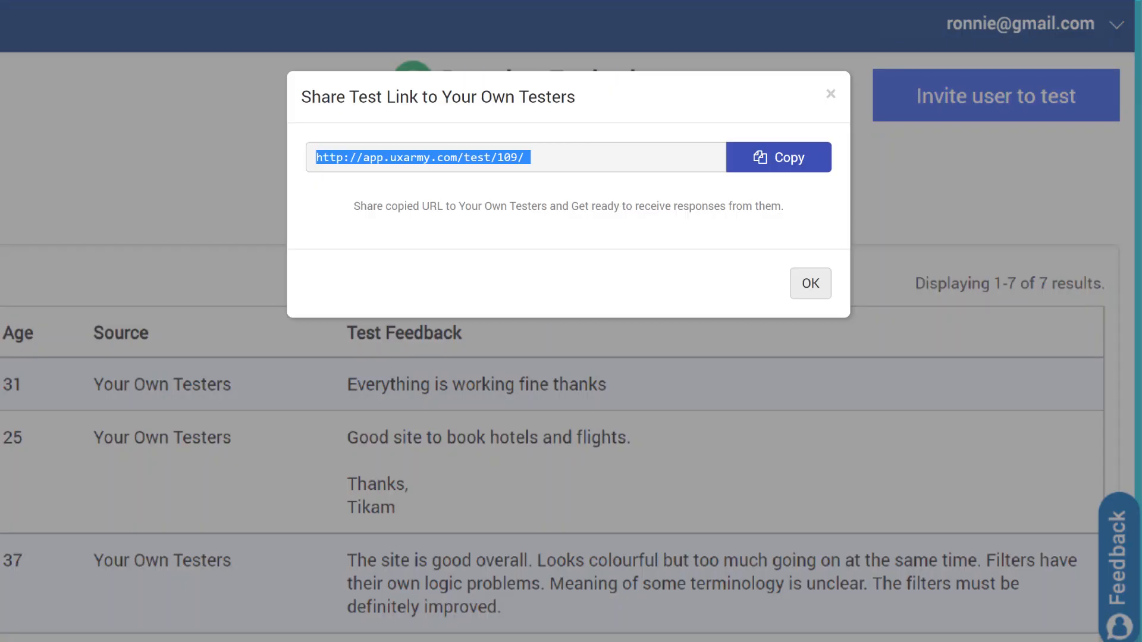
pyautogui.click(808, 284)
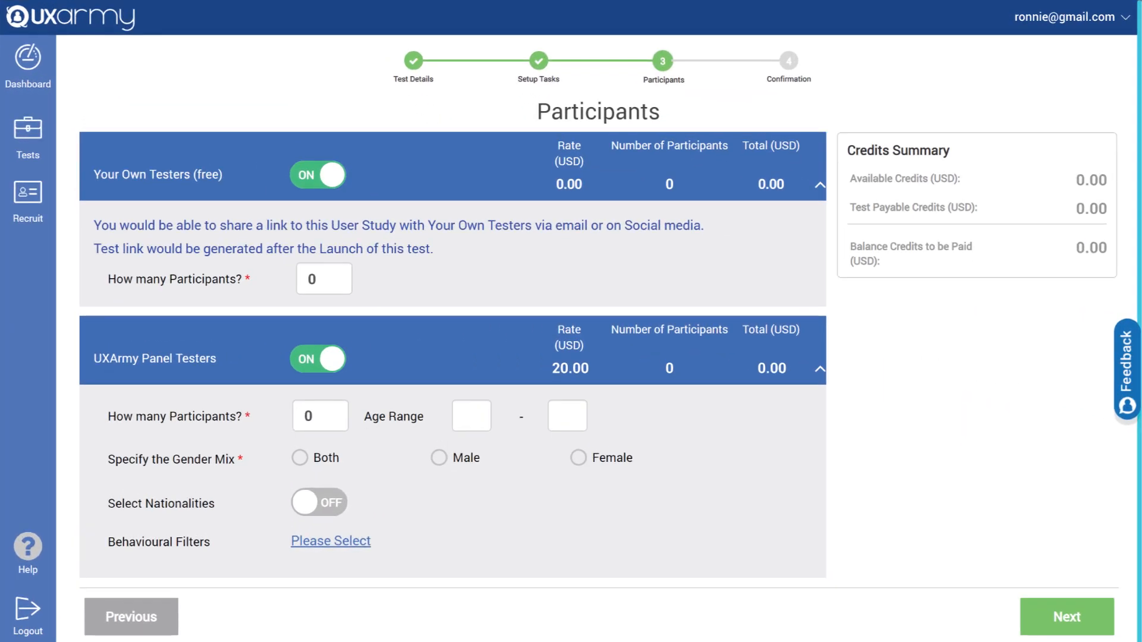
pyautogui.write('5')
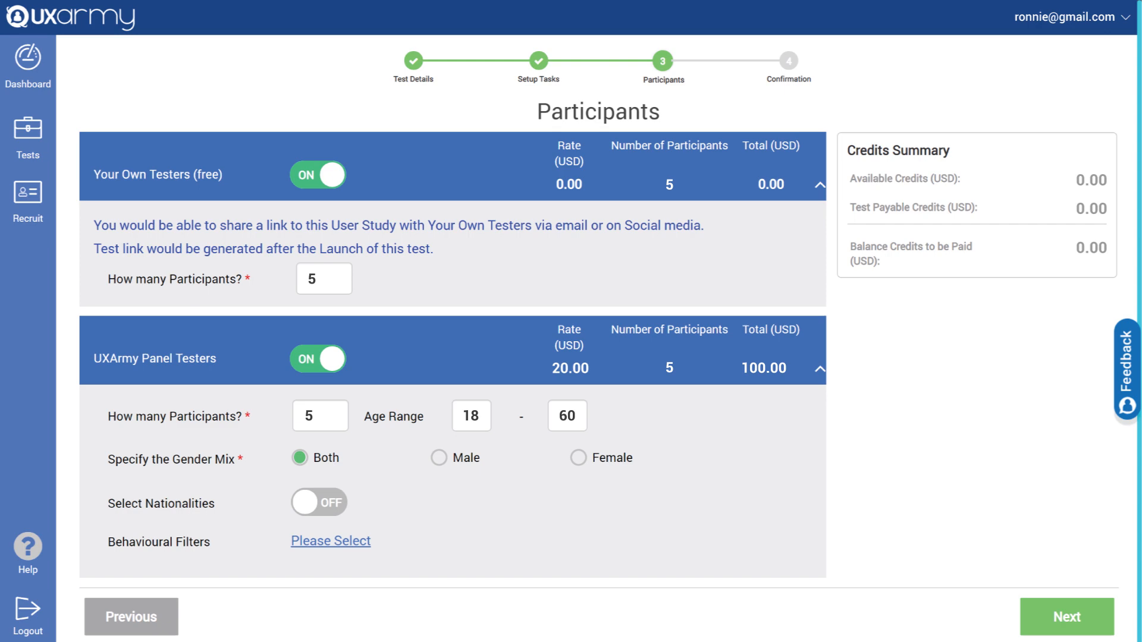
pyautogui.click(330, 540)
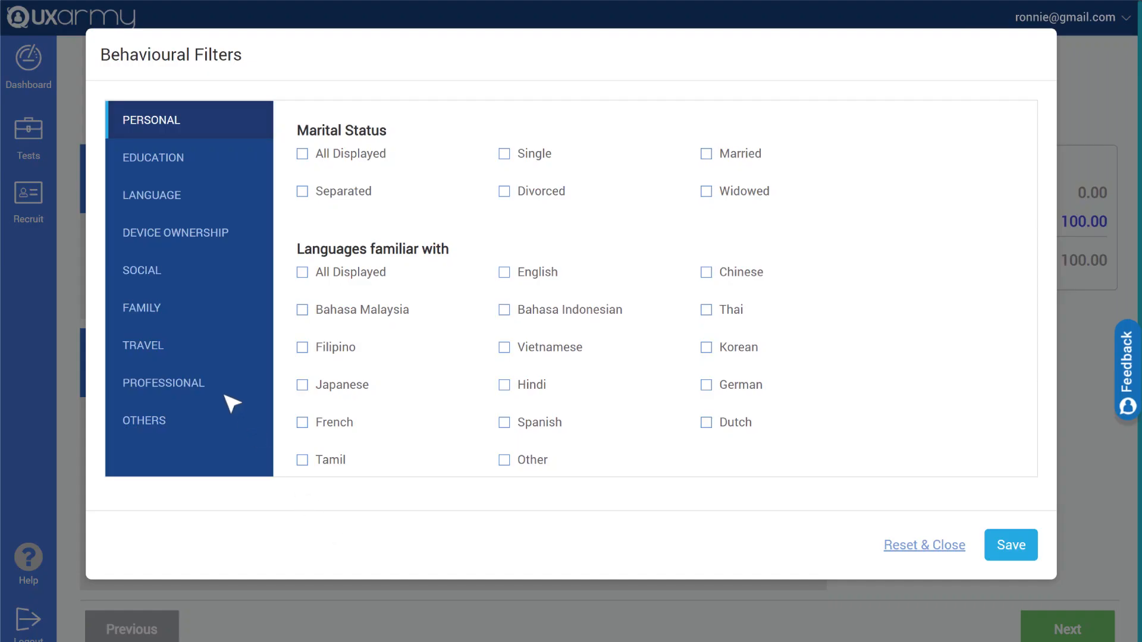
# Save a TRAVEL filter covering all global exposure levels and return to editing tasks.
pyautogui.click(143, 344)
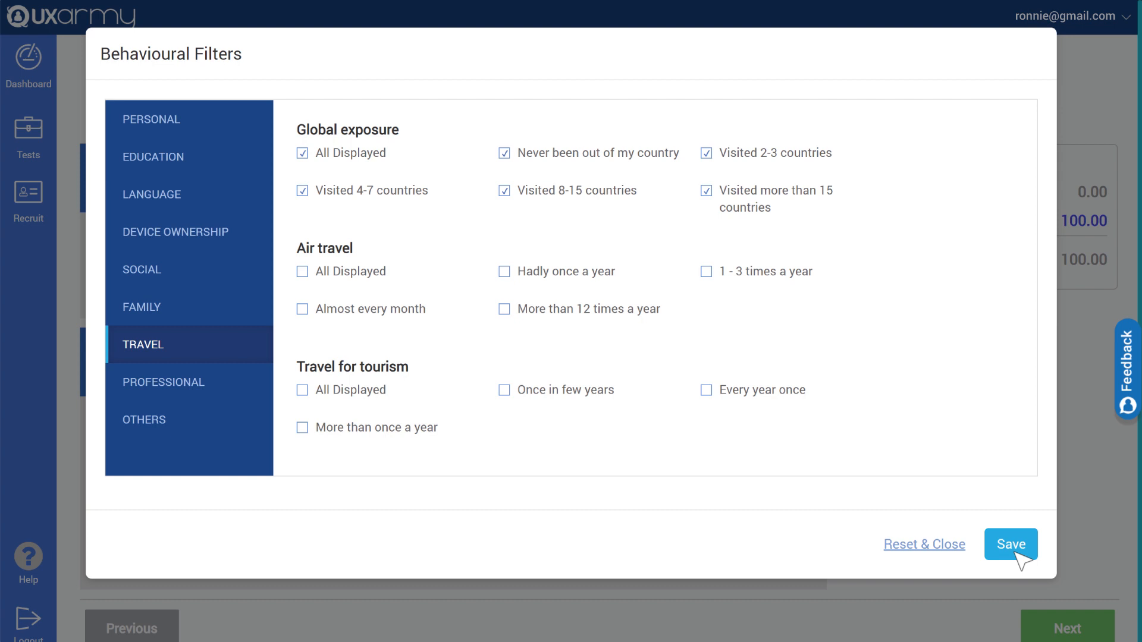
pyautogui.click(1010, 545)
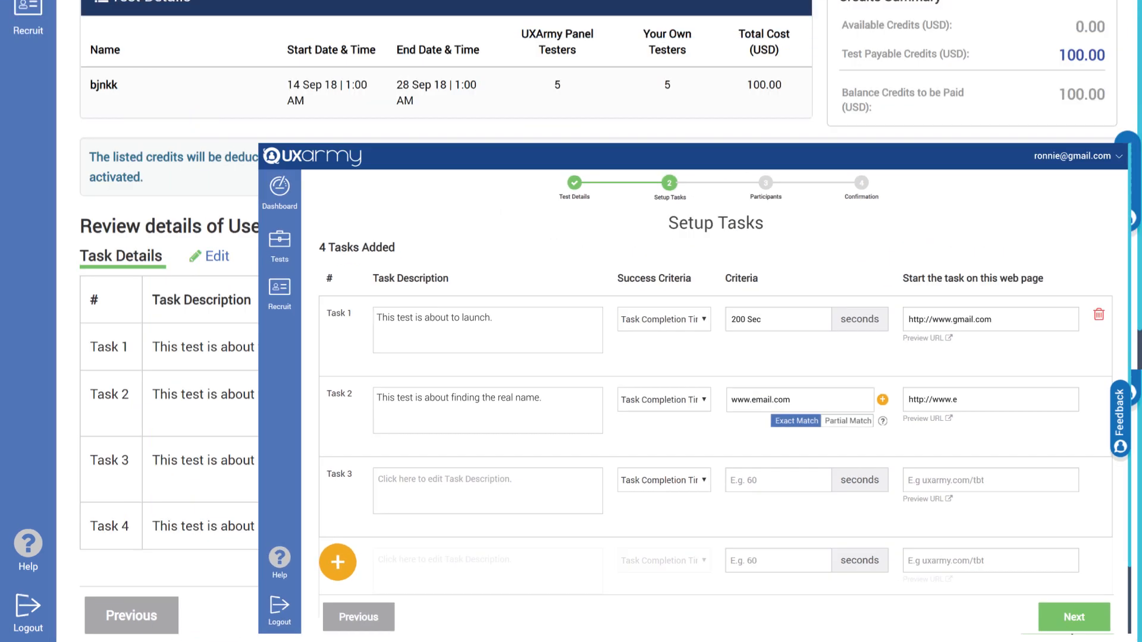
pyautogui.click(1073, 617)
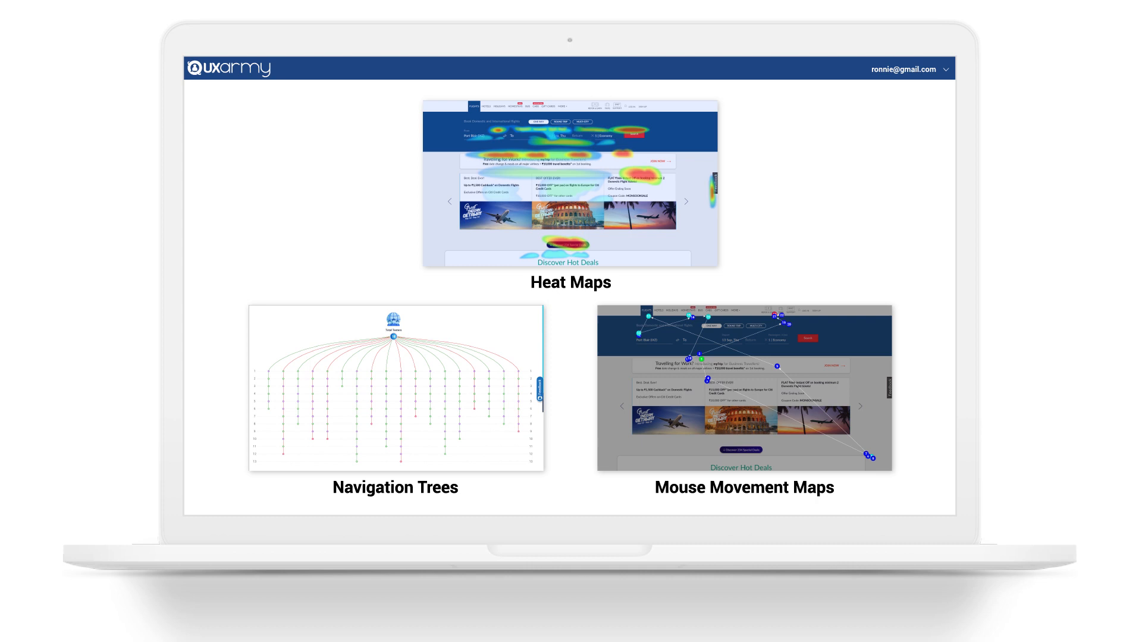
# Open the Heat Maps thumbnail for the flight booking homepage.
pyautogui.click(570, 182)
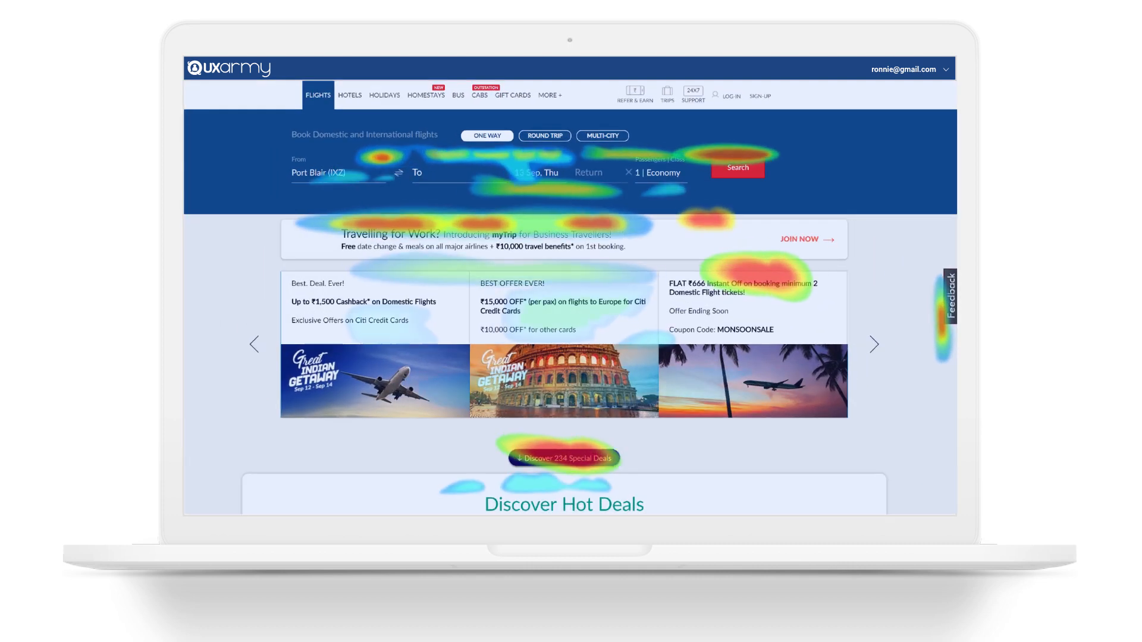